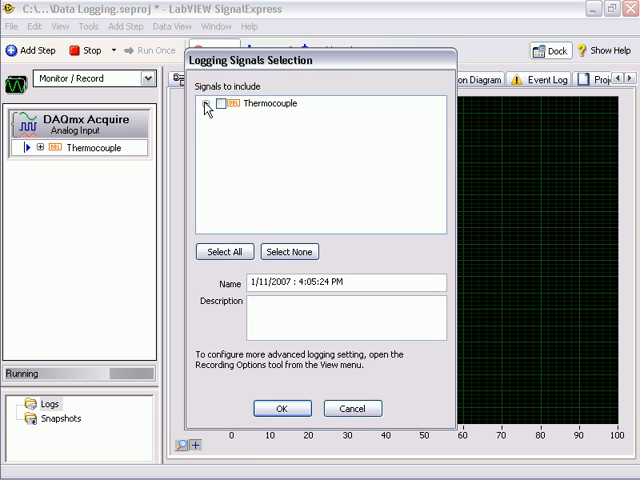
Log the Thermocouple signal and confirm with OK so a new timestamped log appears under Logs.
left_click(212, 104)
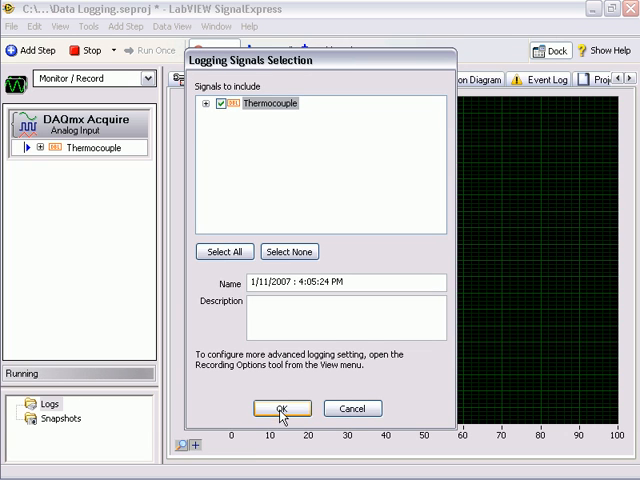
left_click(280, 408)
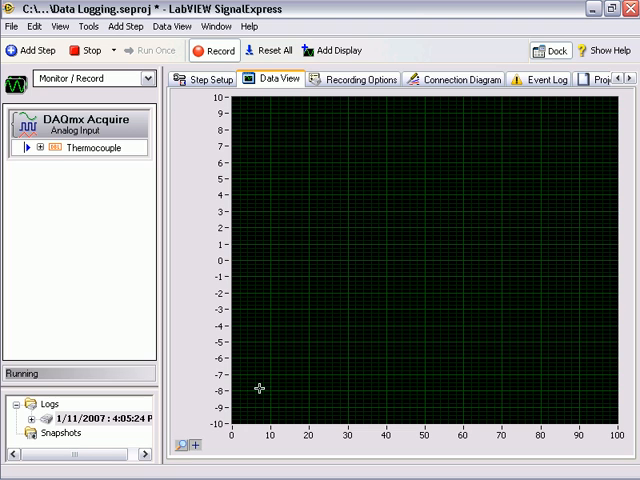